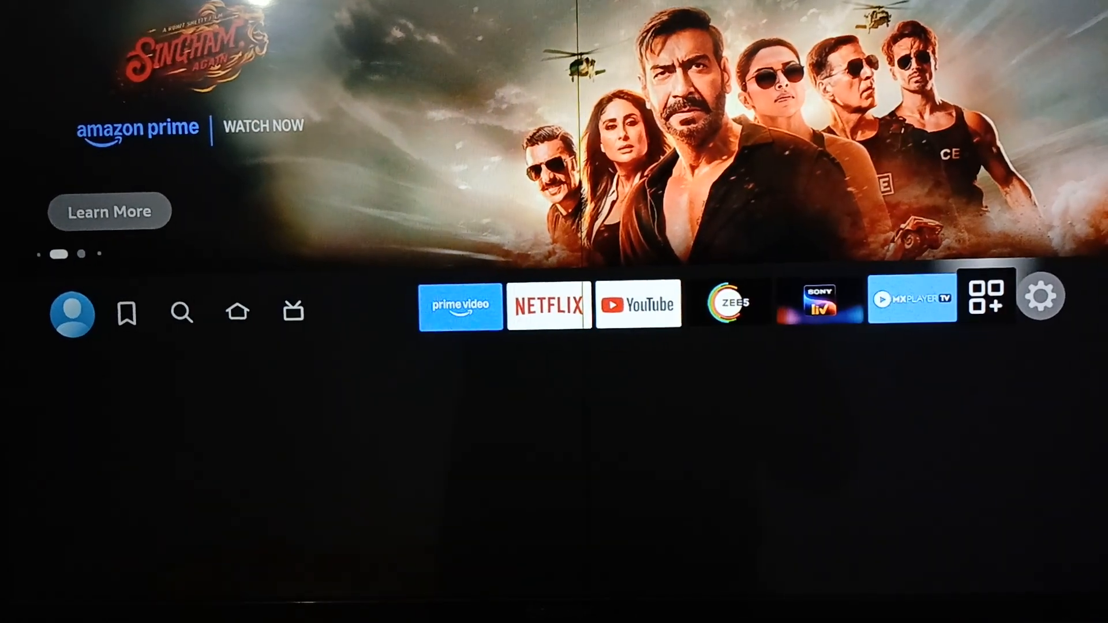
Reach the Appstore settings under Settings > Applications with Automatic Updates set to ON
click(1041, 296)
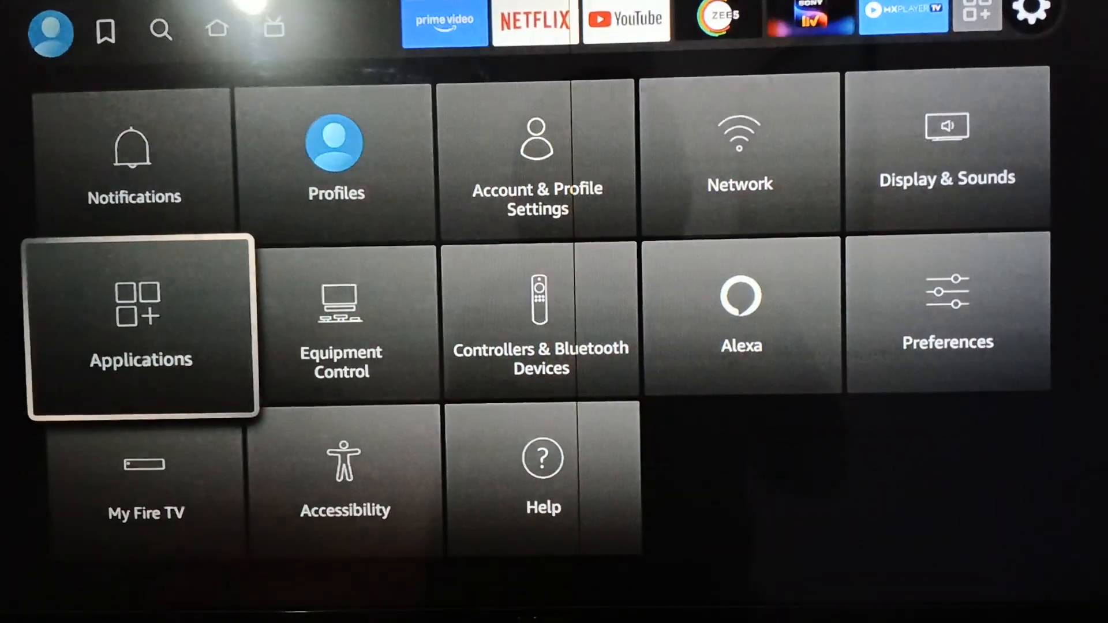
click(140, 326)
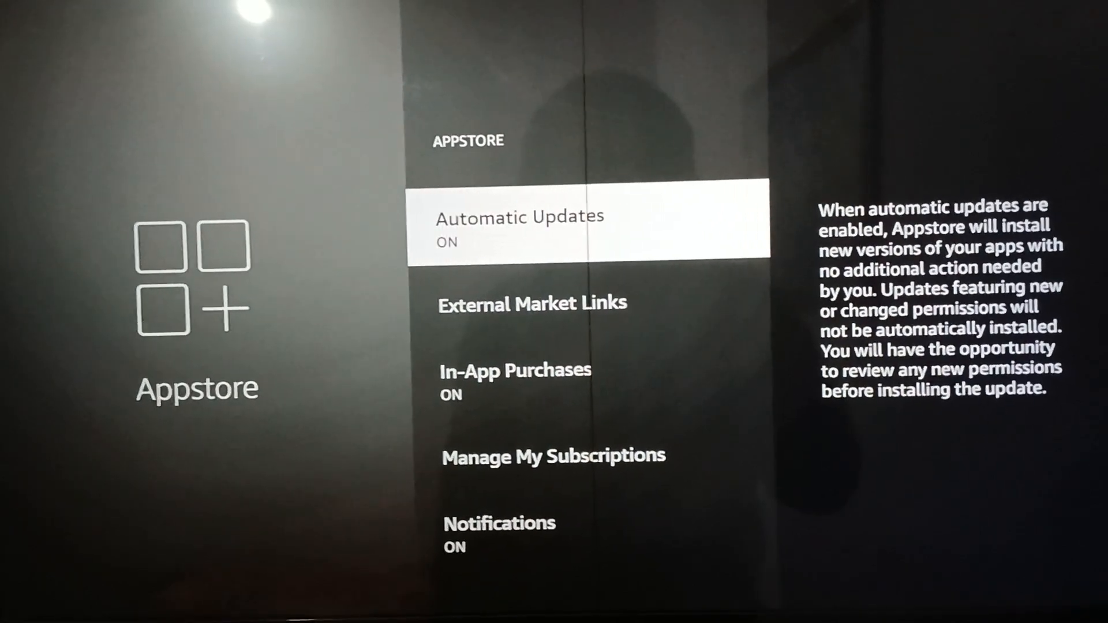
Return to the home screen's Your apps & channels row
key(Back)
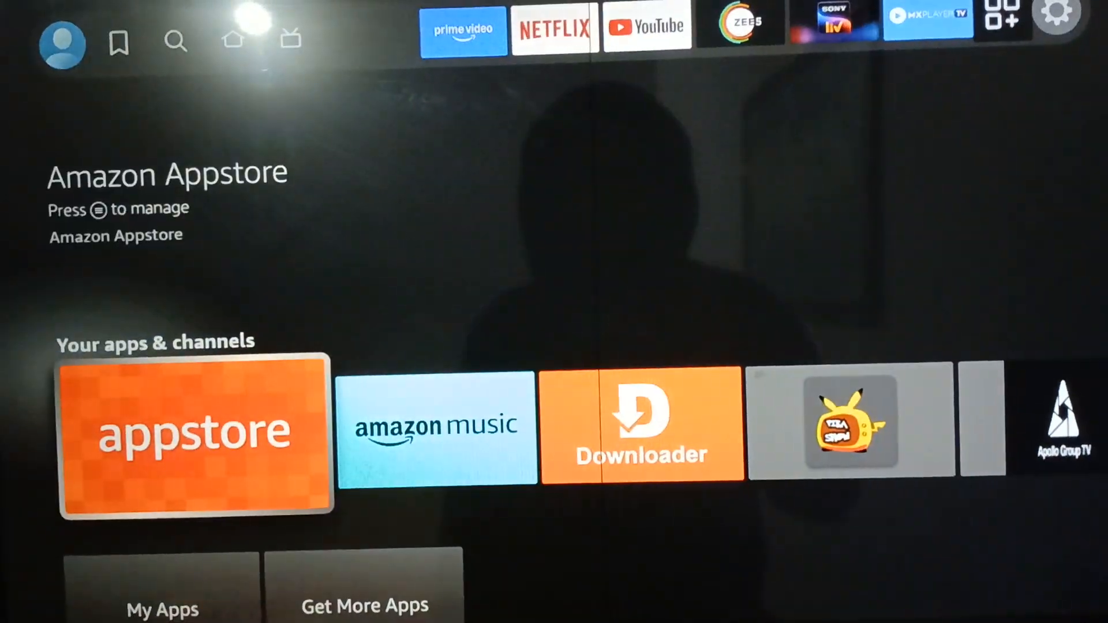
Launch Netflix from the Amazon Appstore's App Library to check it for updates
click(193, 427)
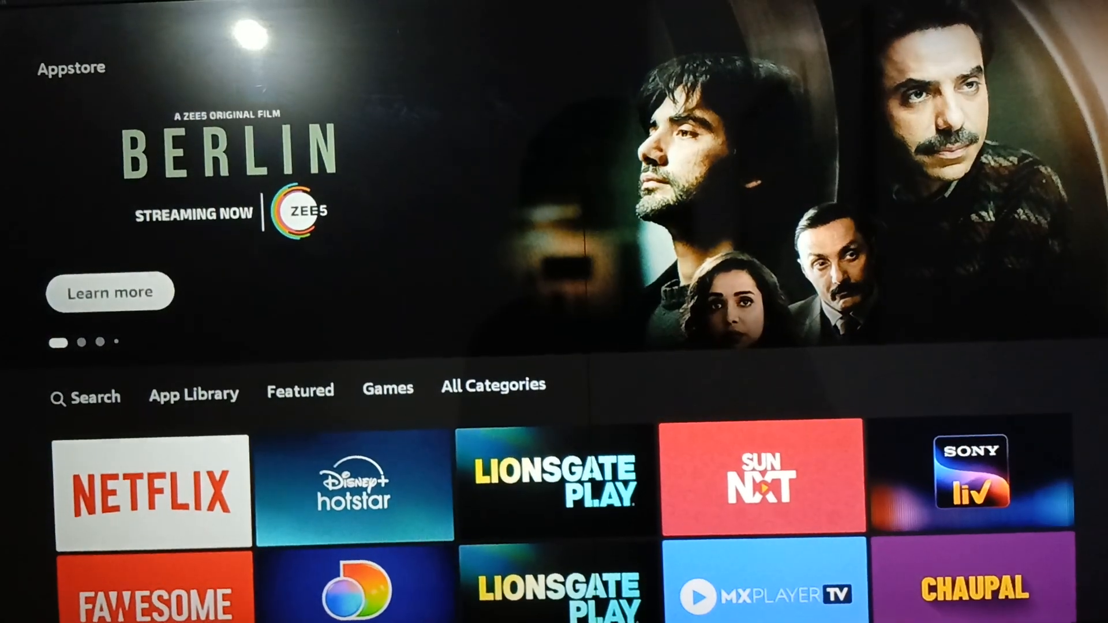
click(192, 392)
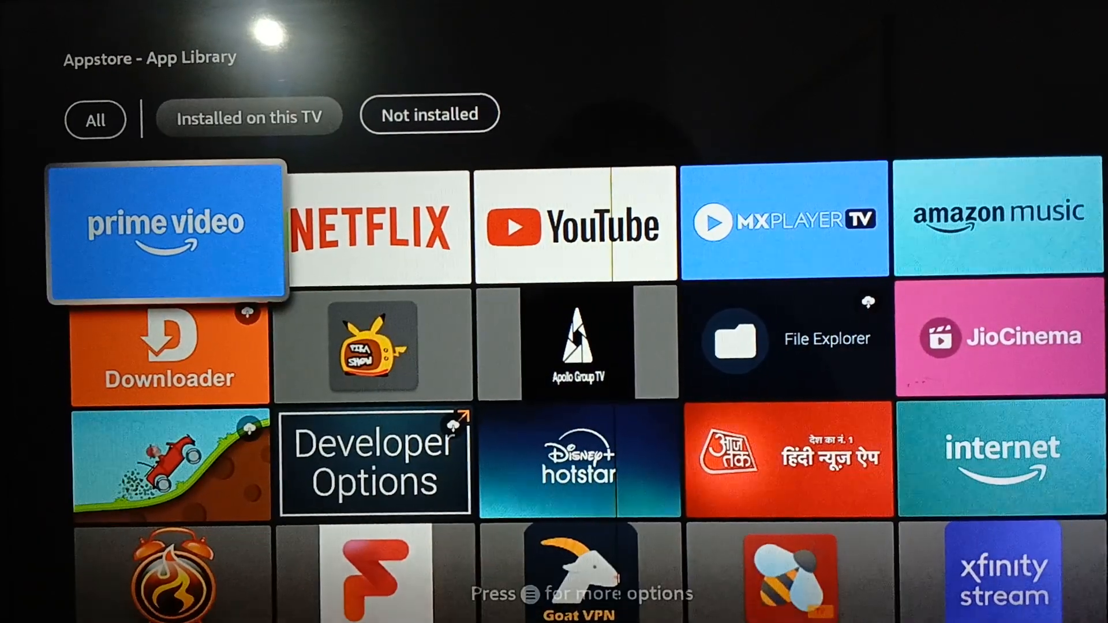
click(376, 227)
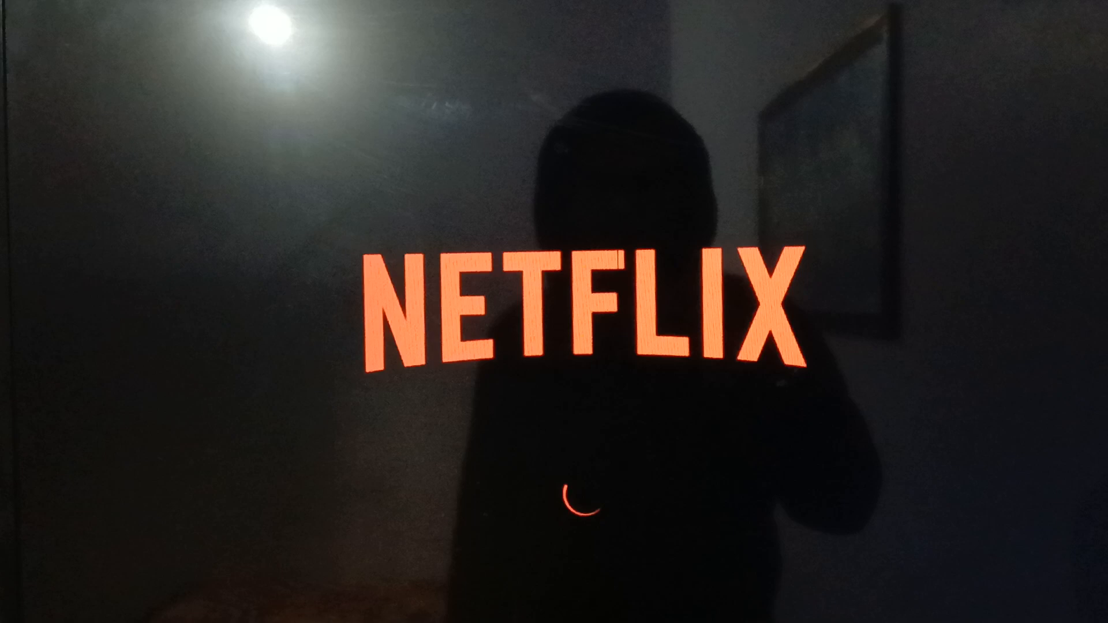